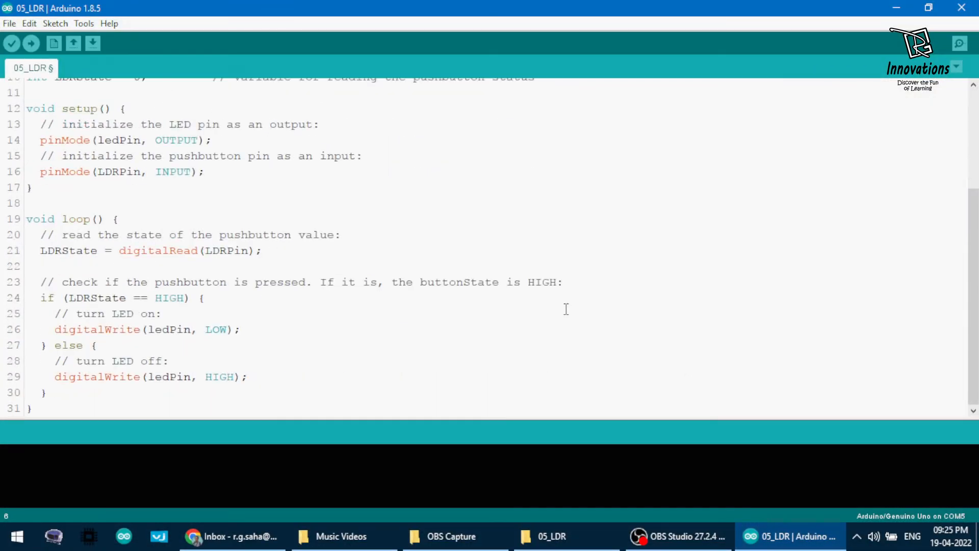
Confirm Arduino/Genuino Uno on COM5 under Tools, then upload the 05_LDR sketch
scroll(up, 3)
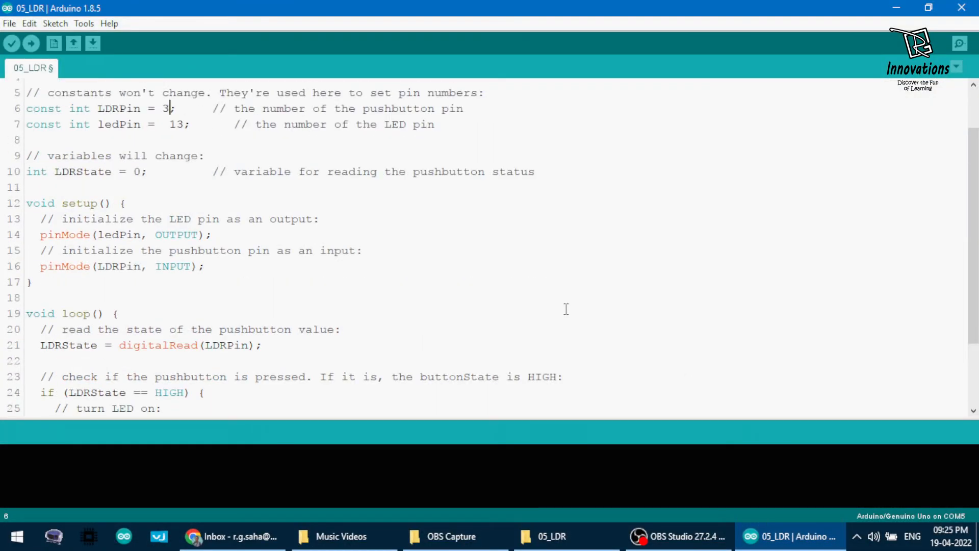
scroll(down, 3)
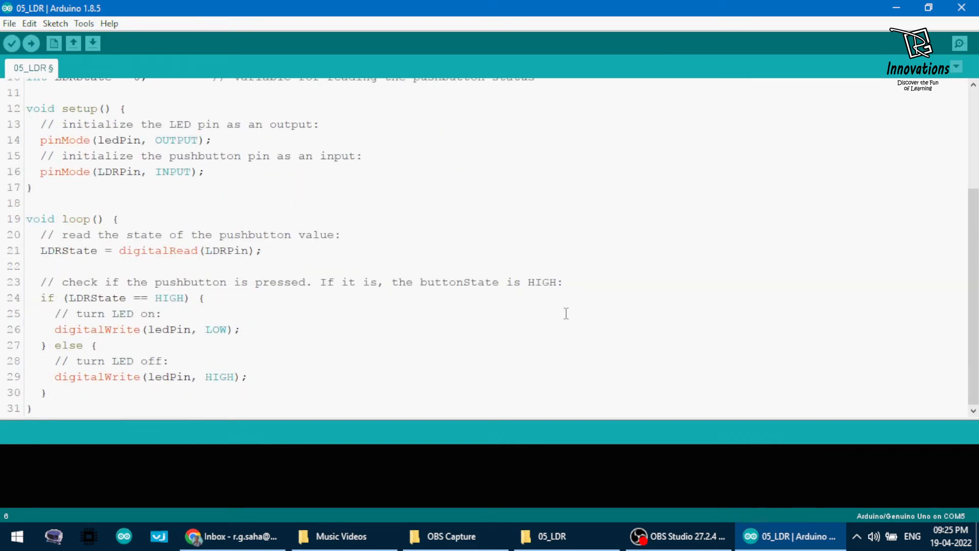
scroll(up, 3)
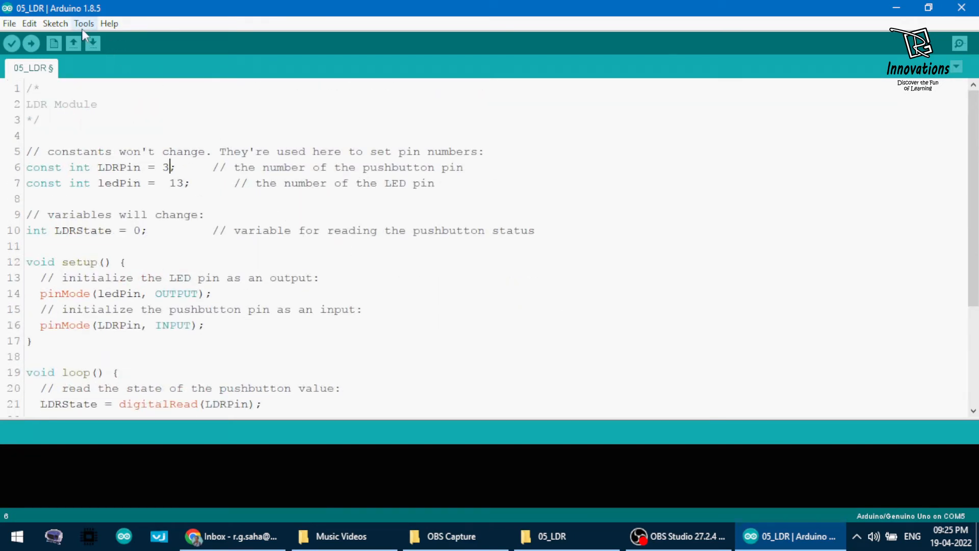
click(83, 23)
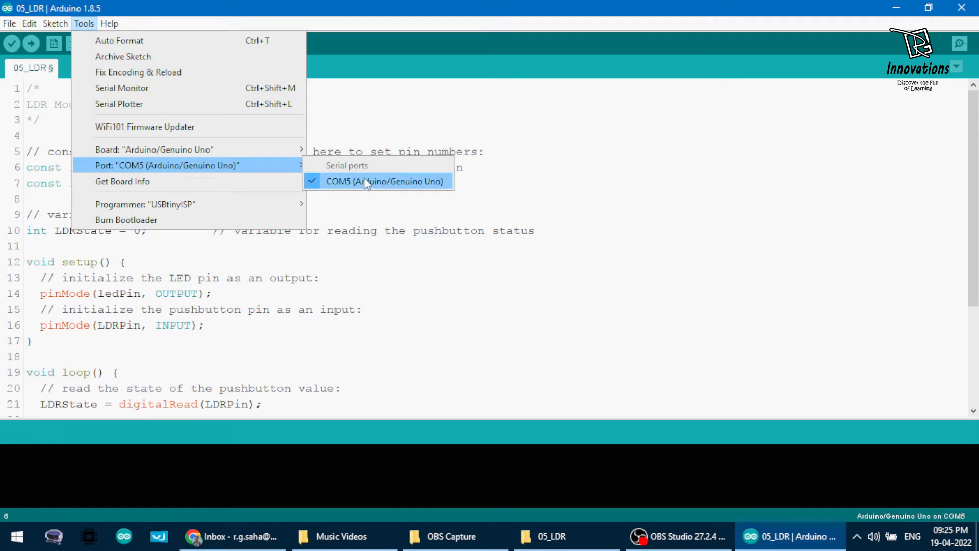
mouse_move(359, 188)
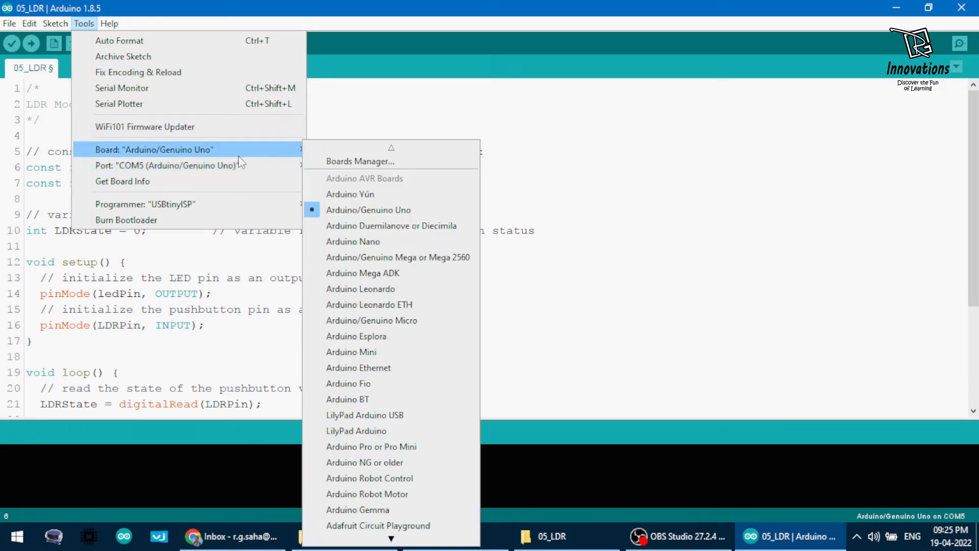
mouse_move(209, 155)
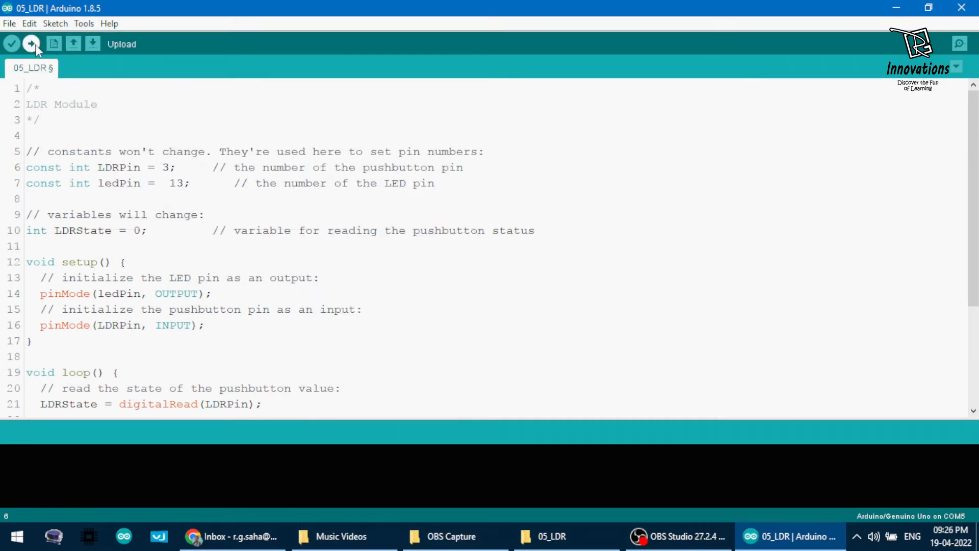
click(31, 44)
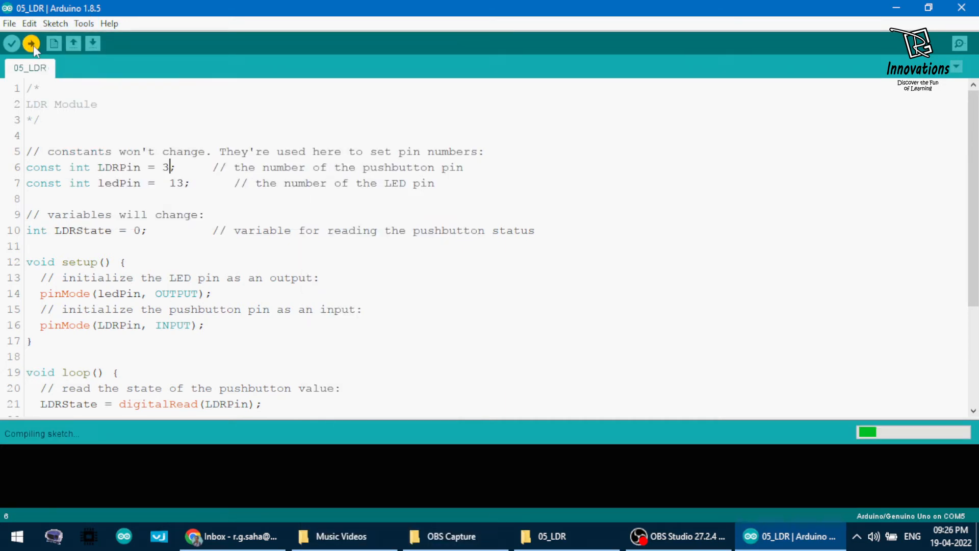